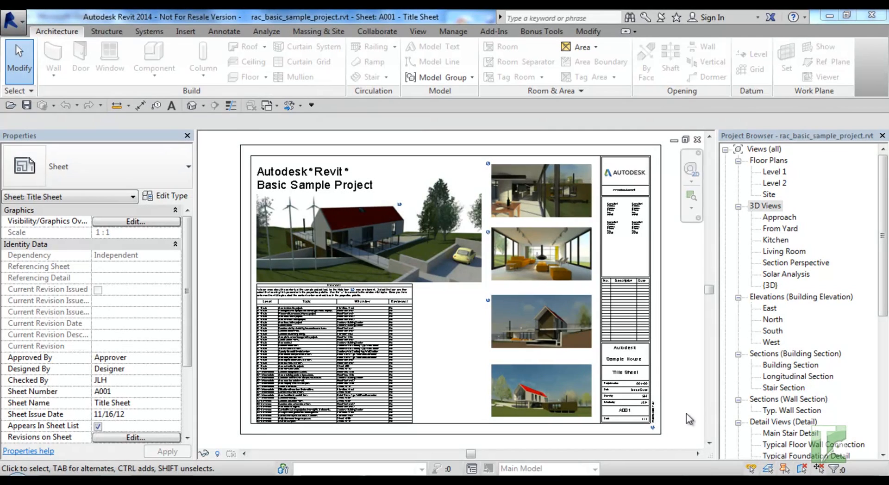
pyautogui.moveTo(548, 36)
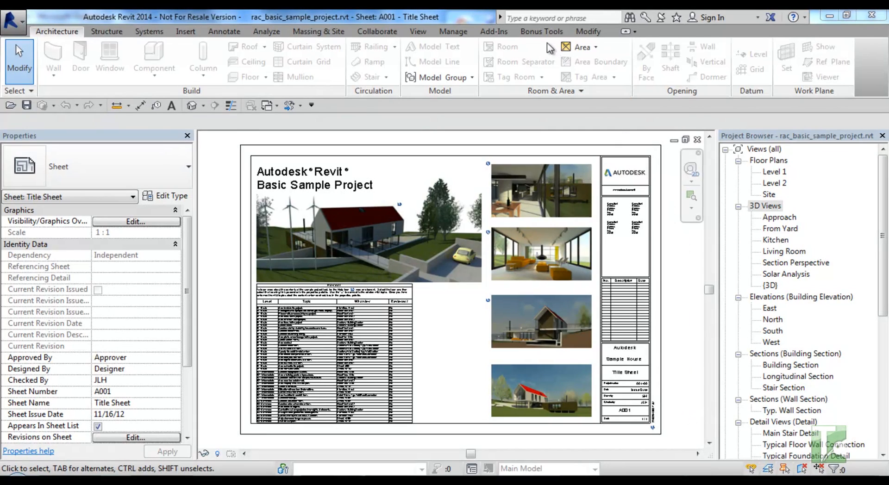
# Open the KC Bonus Tools registration window from the Bonus Tools tab.
pyautogui.click(541, 31)
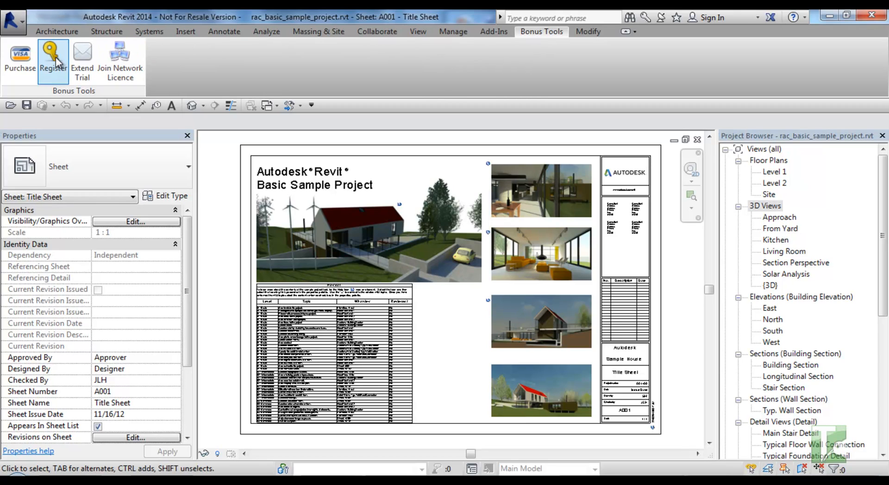
pyautogui.click(48, 58)
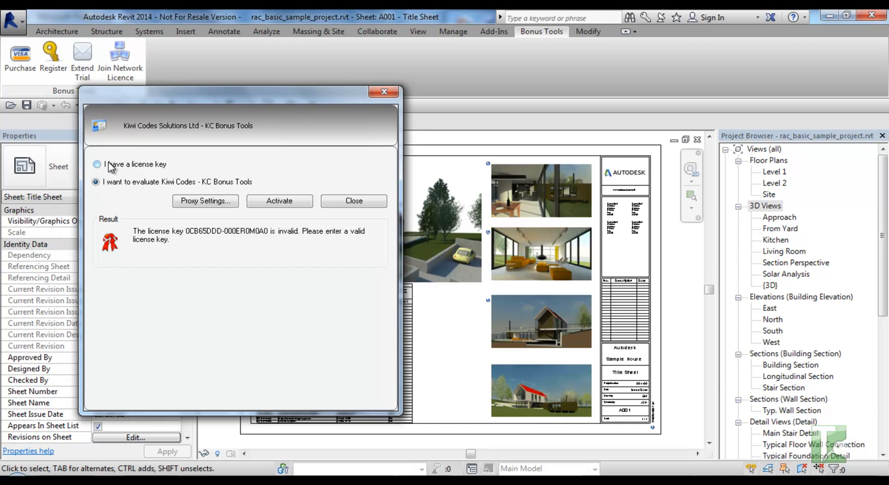
# Choose 'I have a license key', paste the new activation key over the old one, and activate.
pyautogui.click(97, 165)
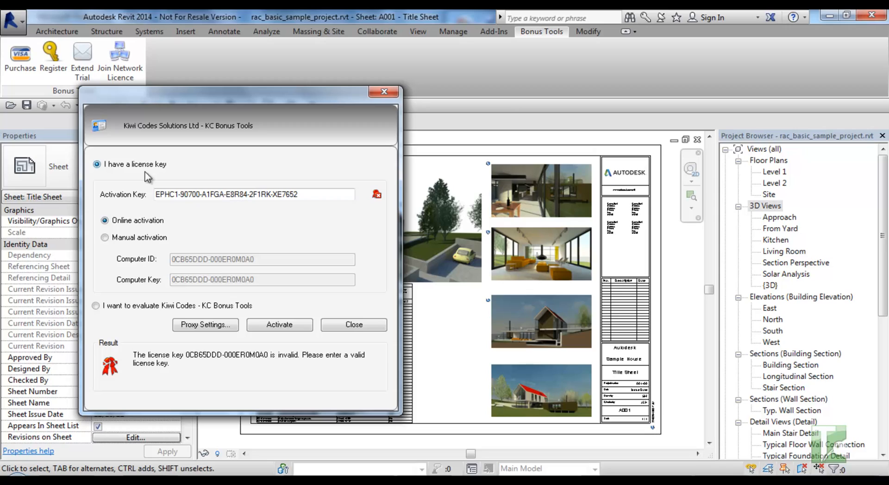
pyautogui.tripleClick(253, 194)
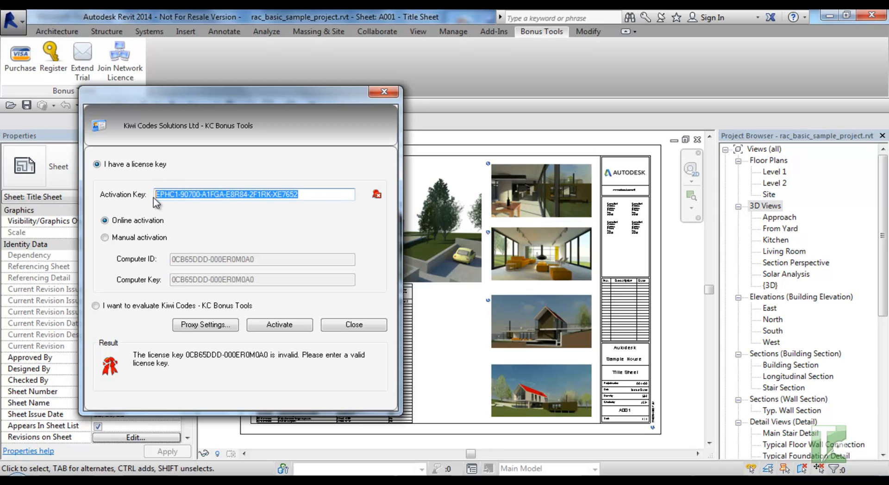
pyautogui.rightClick(194, 194)
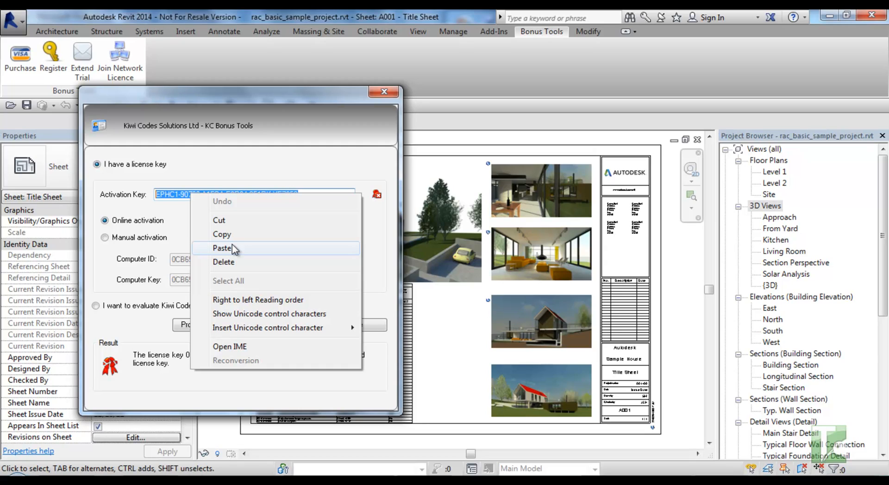
pyautogui.click(223, 248)
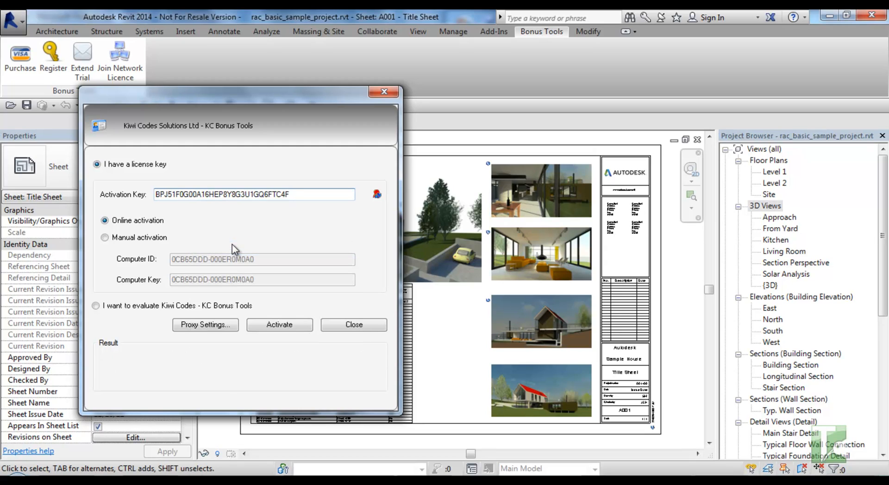
pyautogui.moveTo(271, 330)
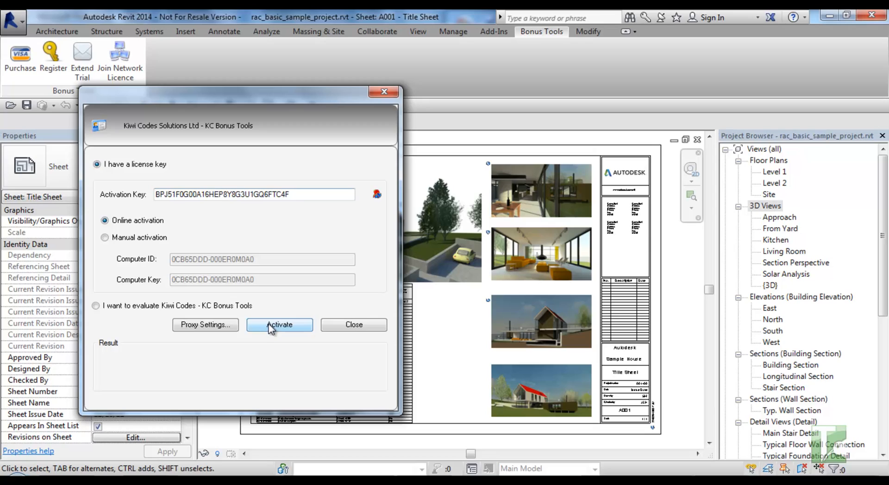
pyautogui.click(280, 325)
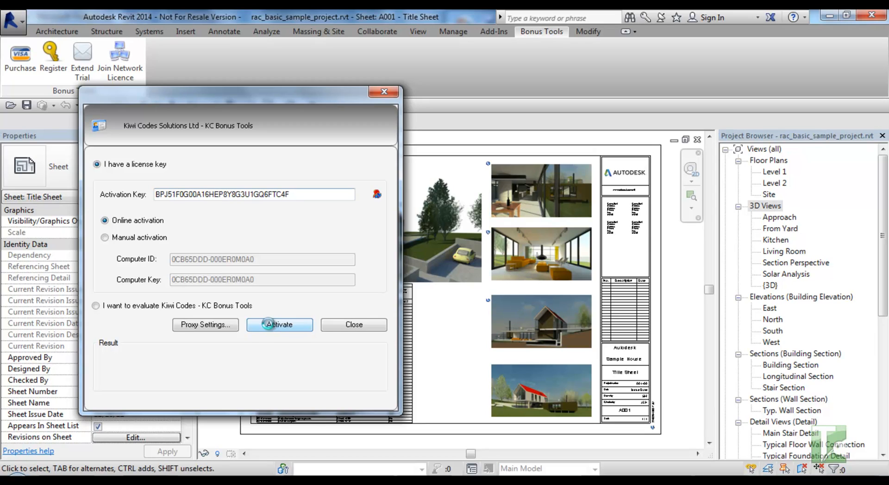
pyautogui.click(279, 324)
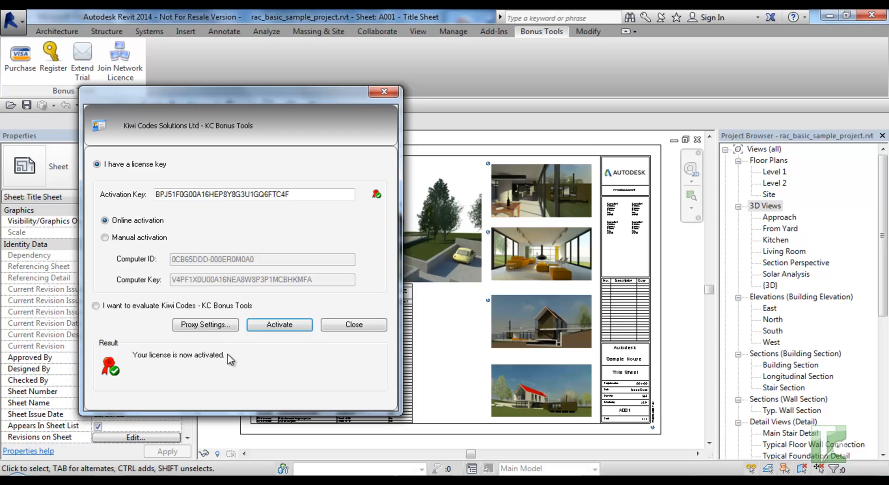
# Close the activation window, acknowledge the restart notice, and view the unlocked Bonus Tools tab.
pyautogui.click(354, 325)
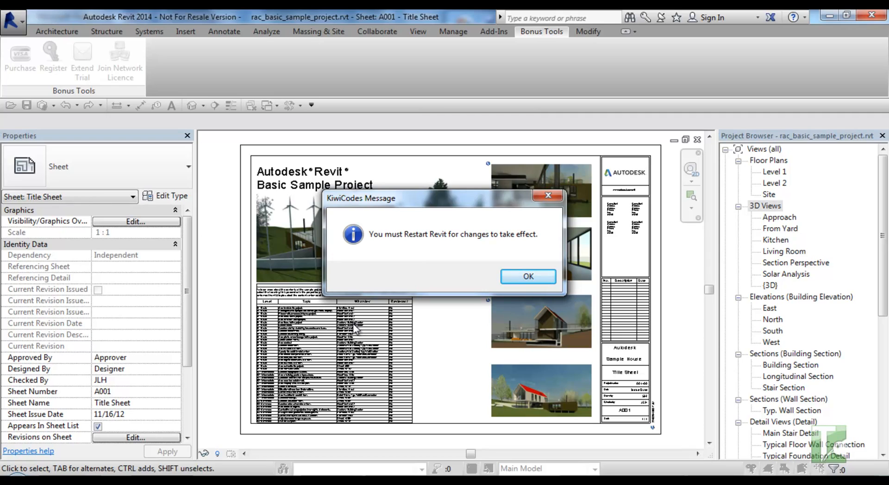
pyautogui.moveTo(366, 330)
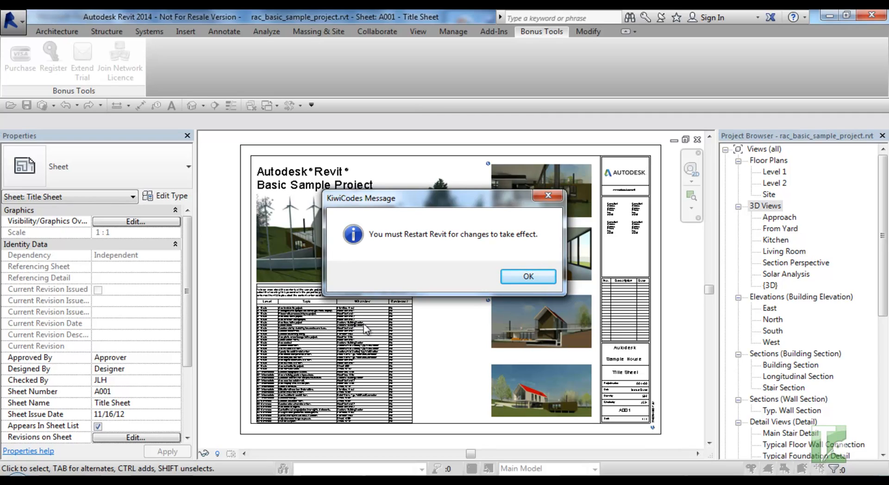
pyautogui.click(529, 276)
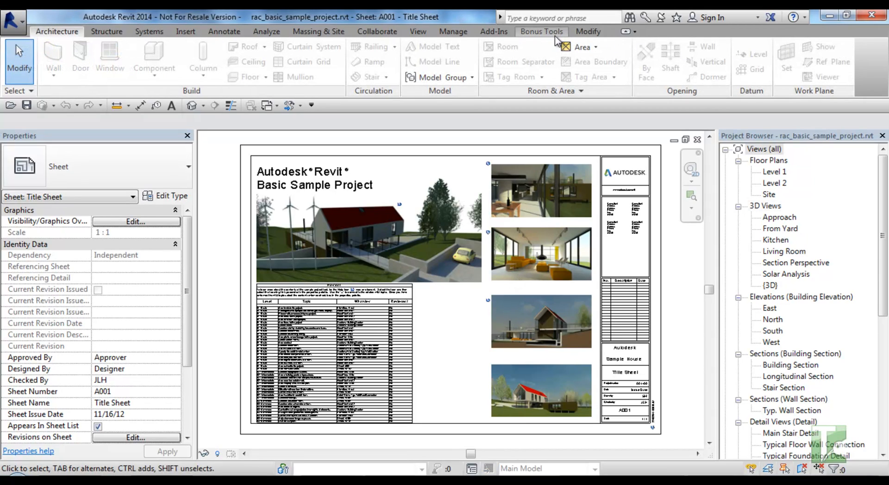
pyautogui.click(542, 31)
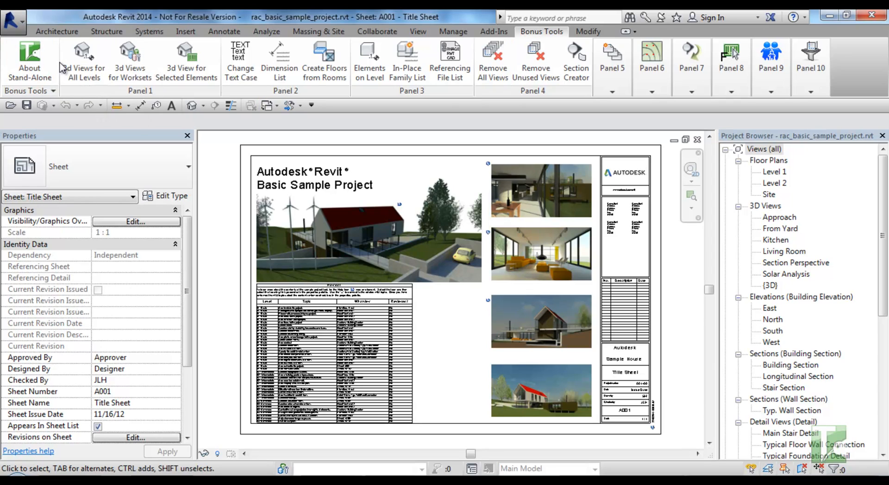
pyautogui.click(55, 31)
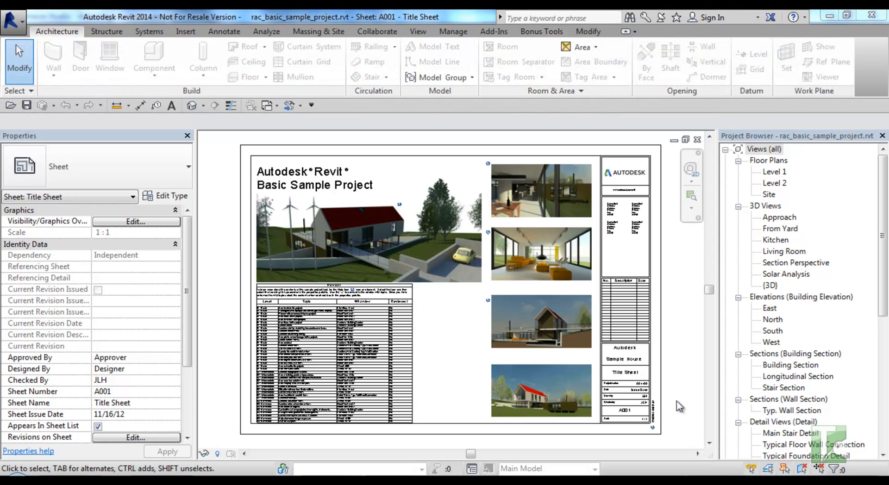
pyautogui.moveTo(547, 40)
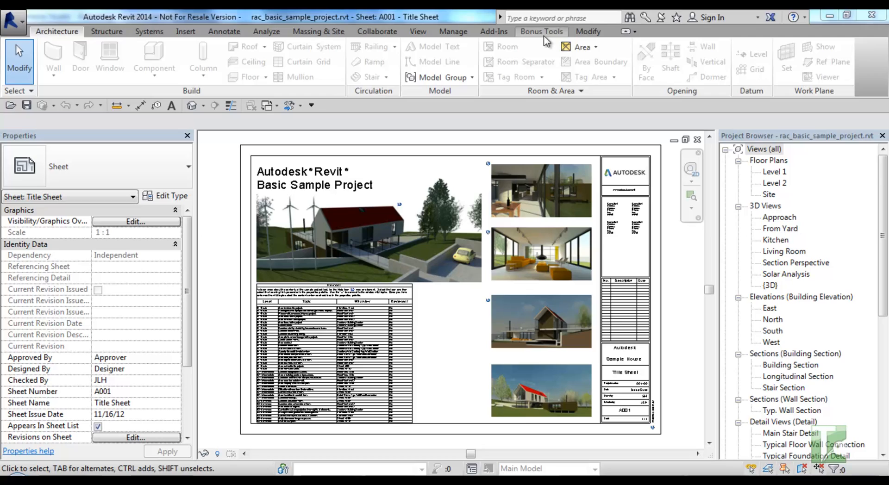
# Join a network licence by browsing to the floating licence database, then acknowledge the restart notice.
pyautogui.click(541, 31)
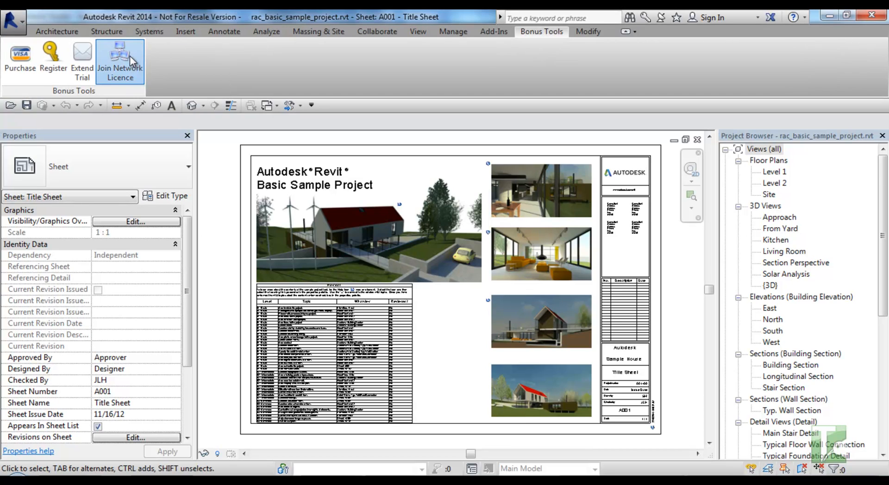
pyautogui.click(119, 55)
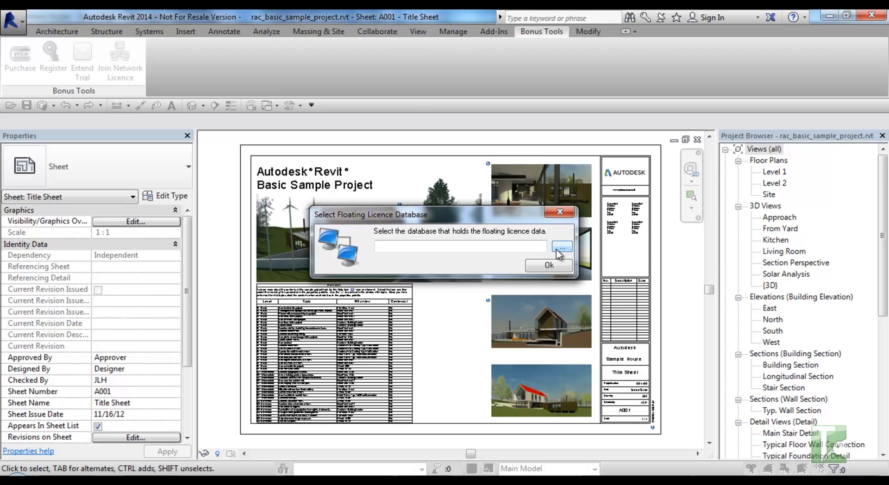
pyautogui.click(561, 246)
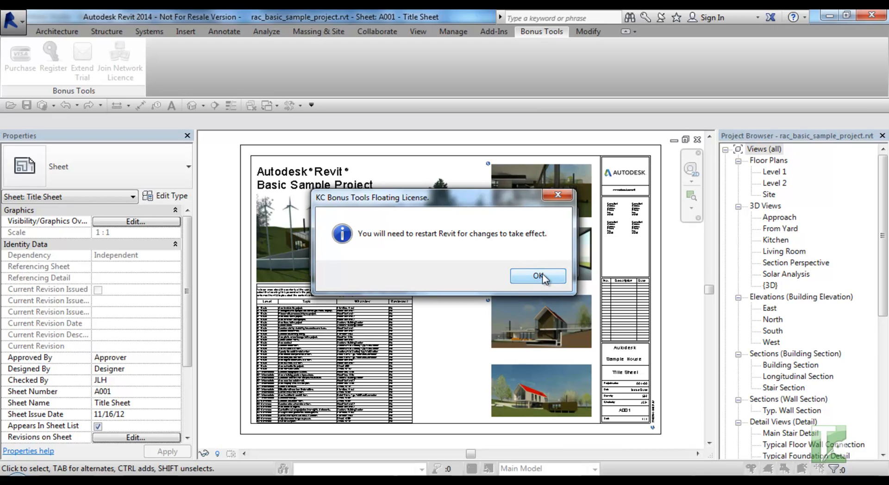
pyautogui.click(538, 277)
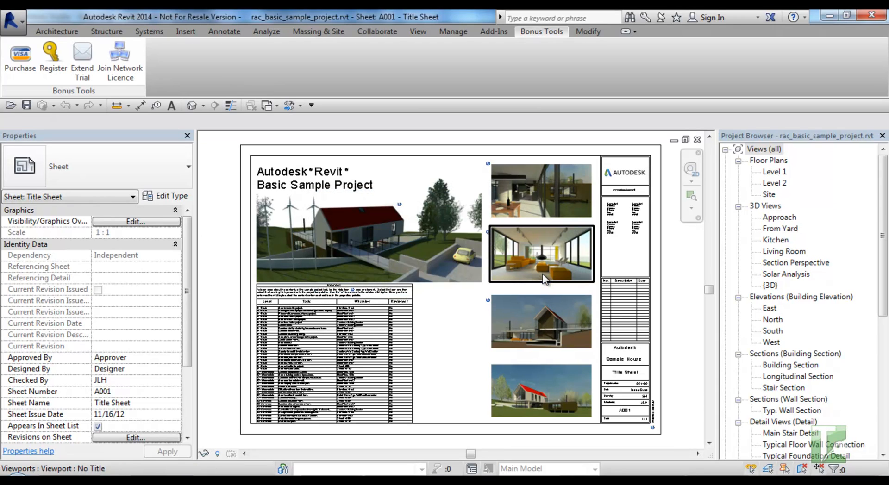
# Show the Bonus Tools tab with its full network-licensed tools, including About Network.
pyautogui.click(56, 31)
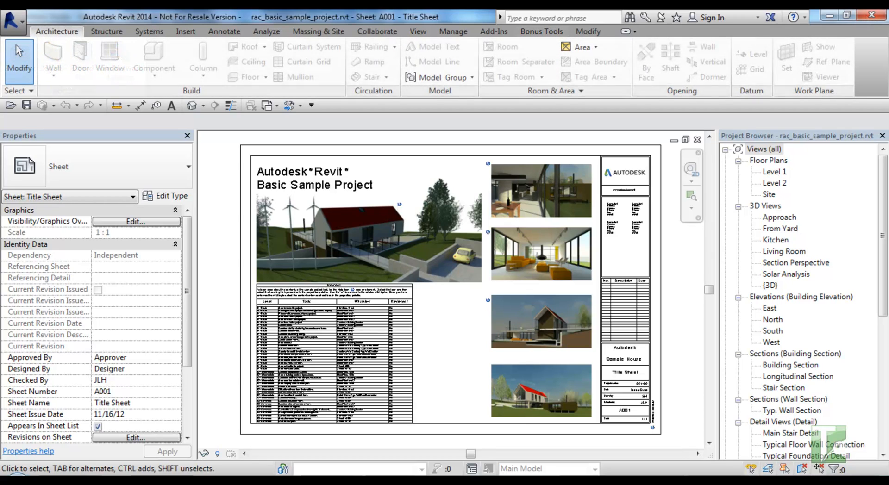
pyautogui.moveTo(548, 38)
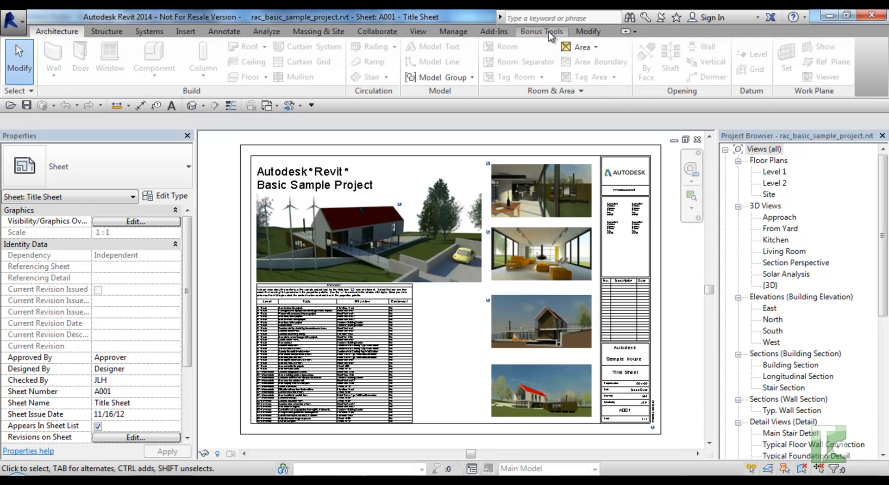
pyautogui.click(541, 31)
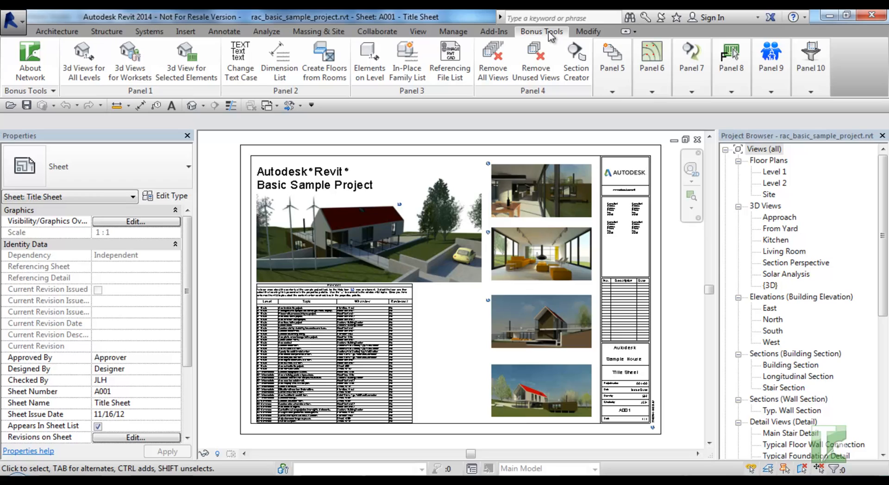
pyautogui.moveTo(79, 58)
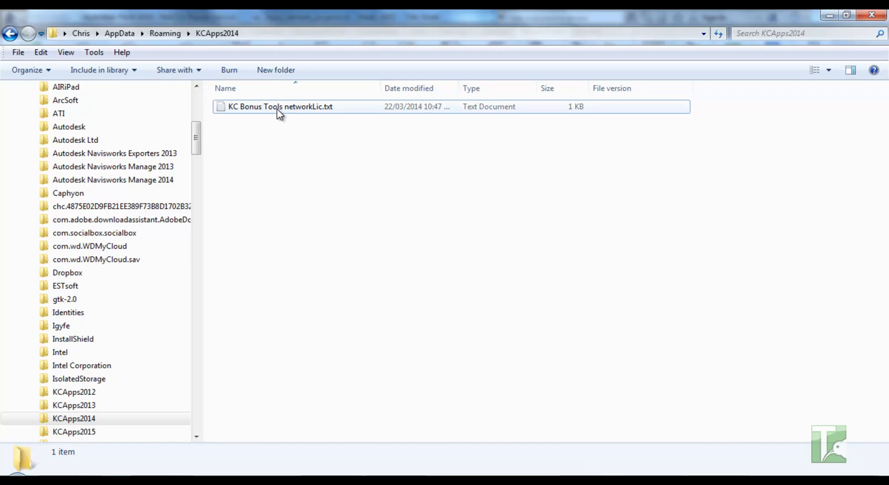
# Select networkLic.txt in the AppData\Roaming\KCApps2014 folder.
pyautogui.click(278, 107)
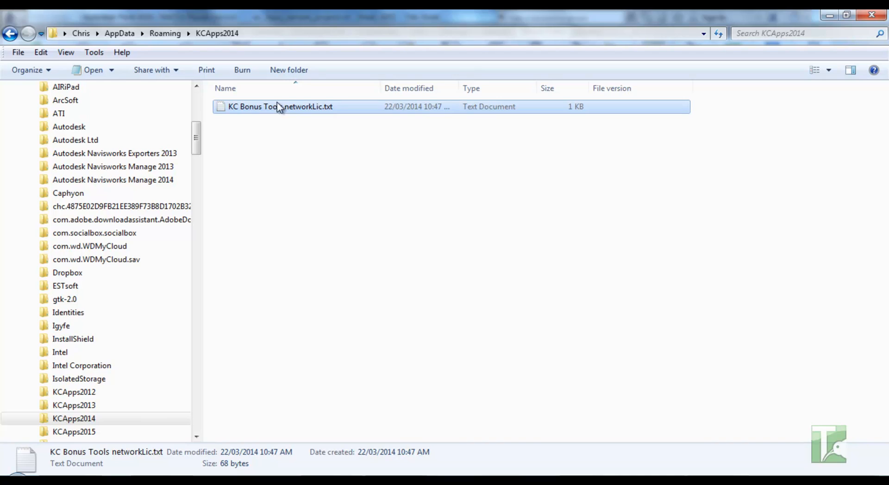